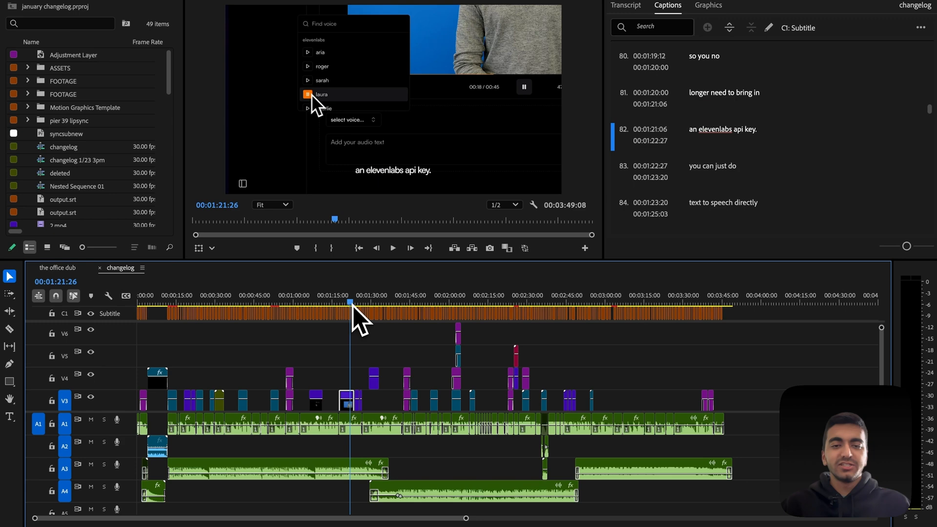
Step: Duplicate the changelog sequence in the Project panel to create 'changelog Copy 01'
click(421, 301)
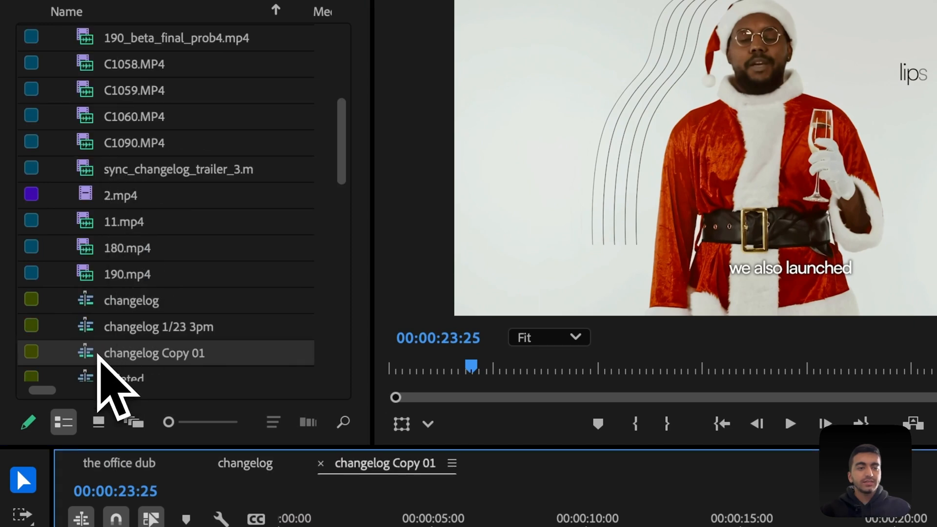
Step: Rename the sequence 'changelog Copy 01' to 'changelog dubbed'
double_click(152, 352)
text(dubbed)
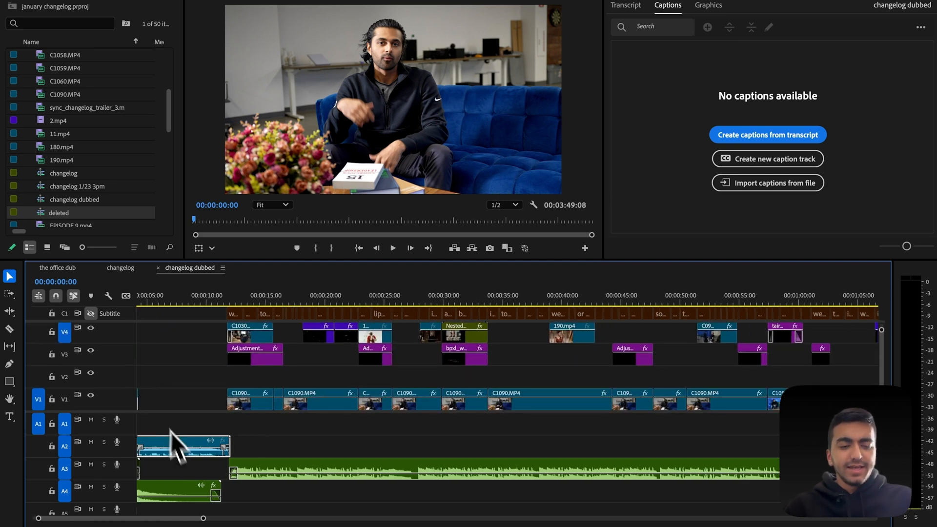
mouse_move(238, 370)
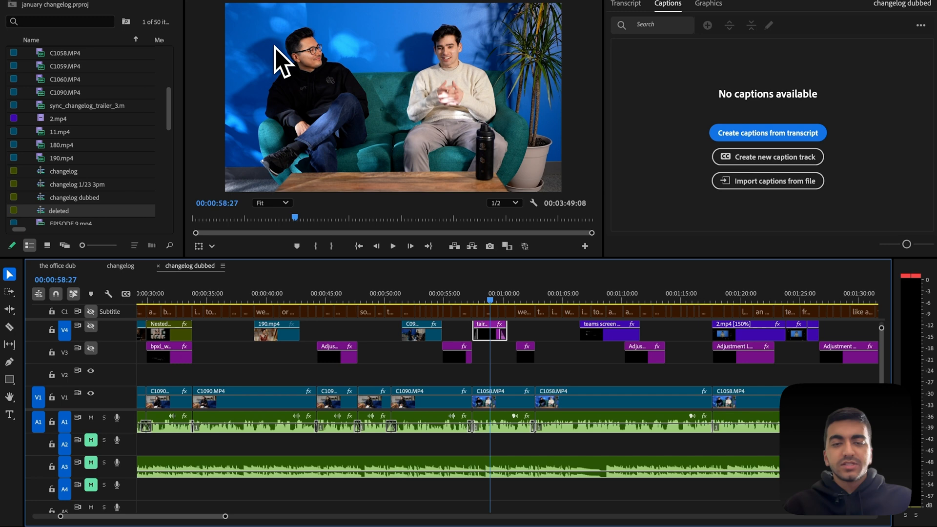
mouse_move(502, 394)
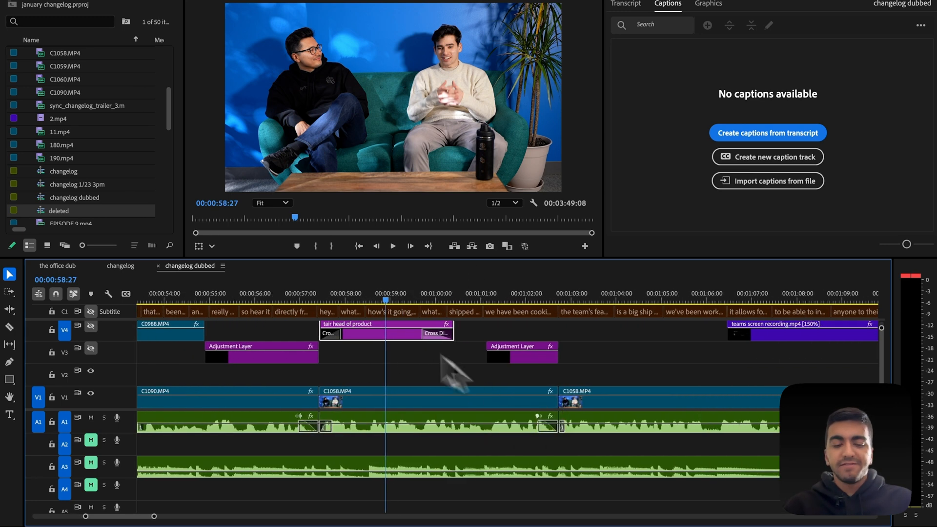
mouse_move(335, 299)
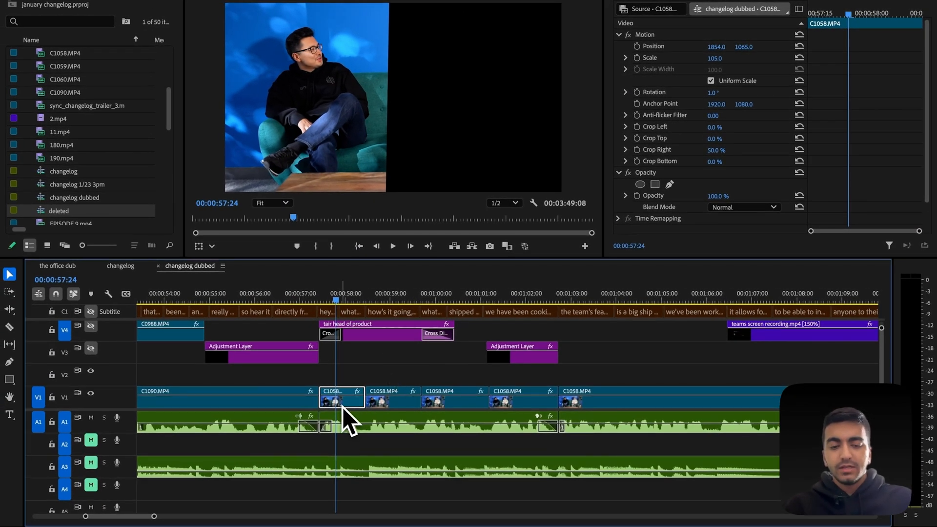
Step: Zoom out to the full changelog dubbed timeline with the Captions panel showing
click(454, 398)
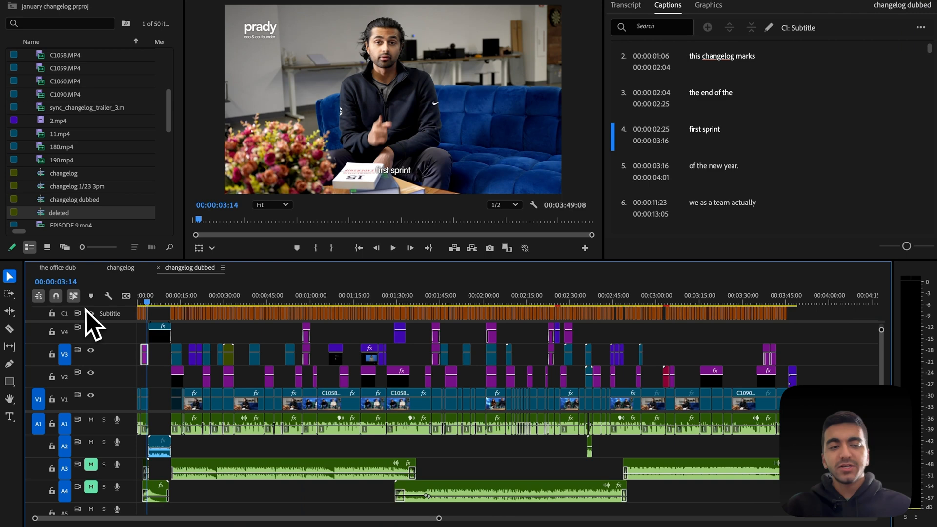
Step: Turn off the C1 subtitle track and quick-export the sequence as 'input changelog.mp4'
click(90, 313)
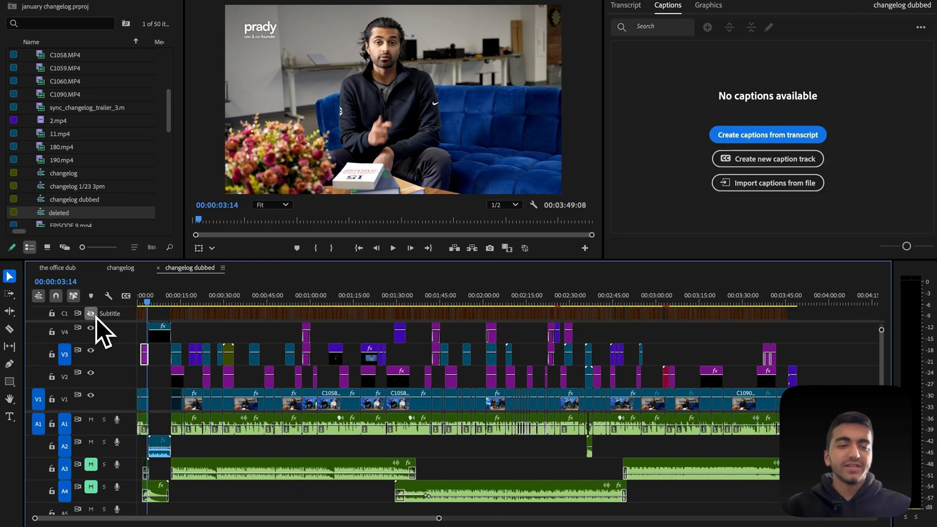
click(265, 295)
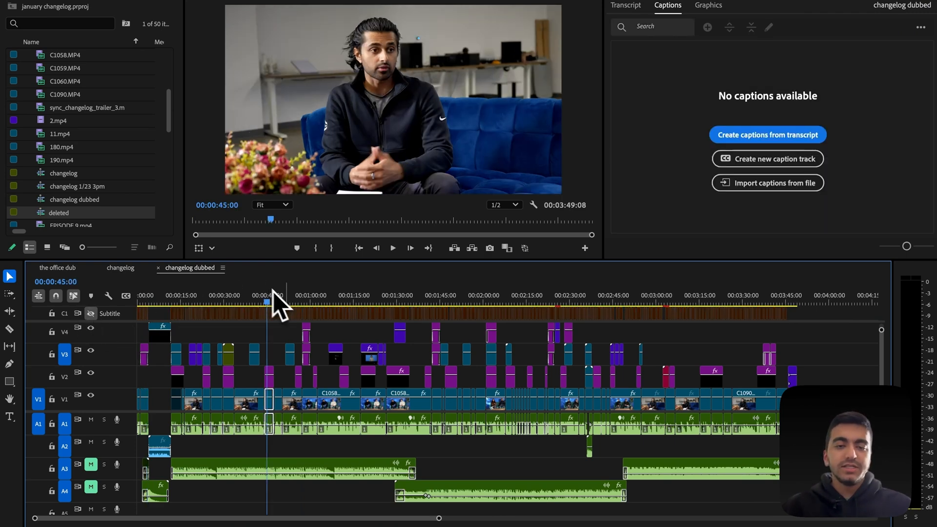
click(465, 296)
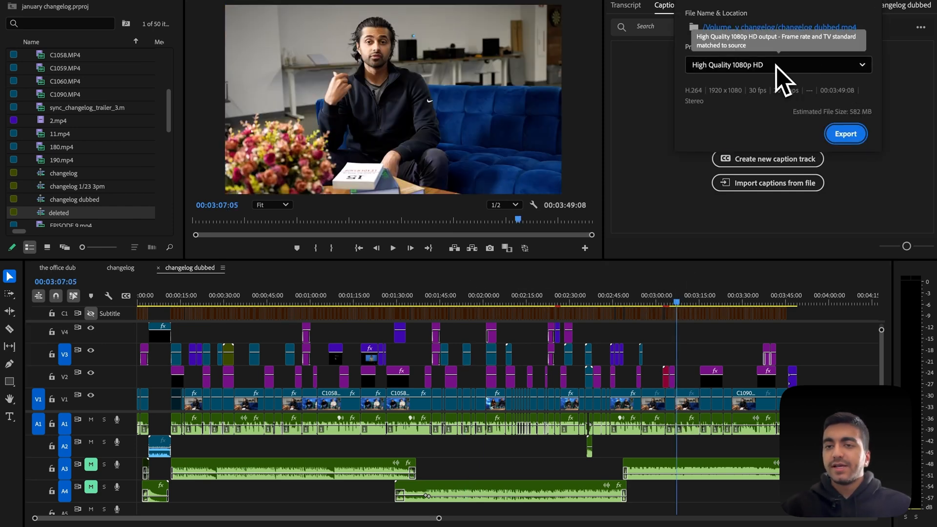
click(778, 26)
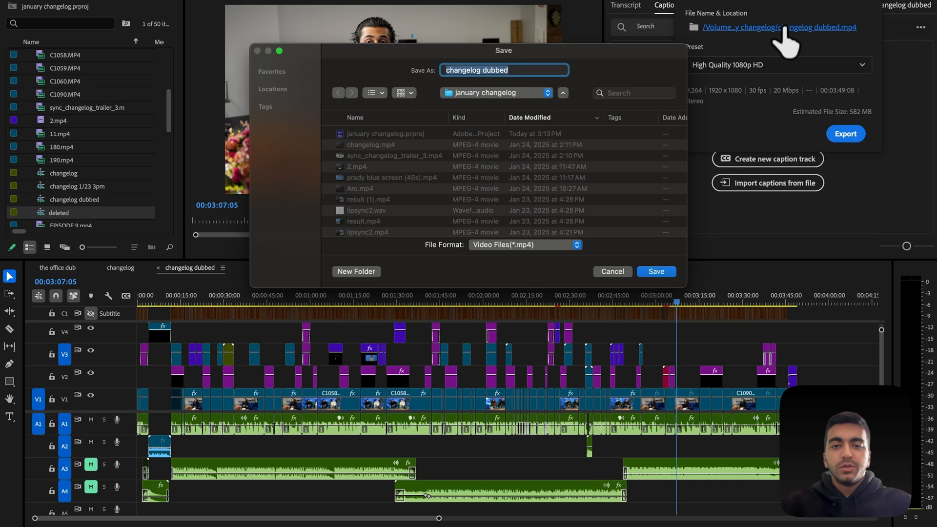
text(input)
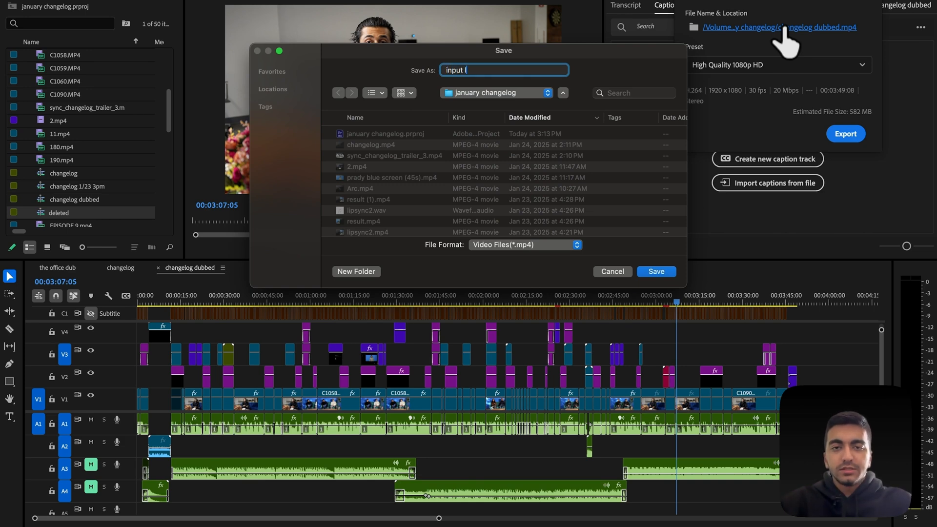
click(655, 271)
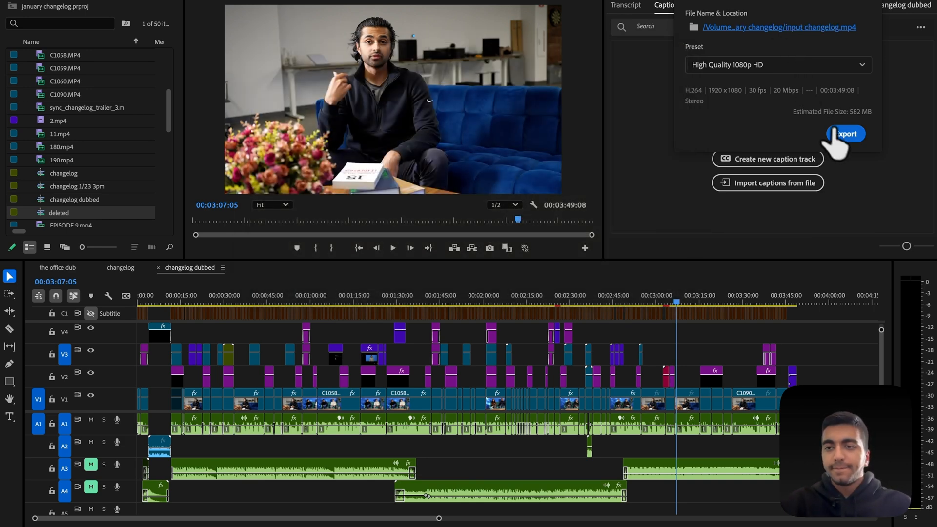
click(844, 133)
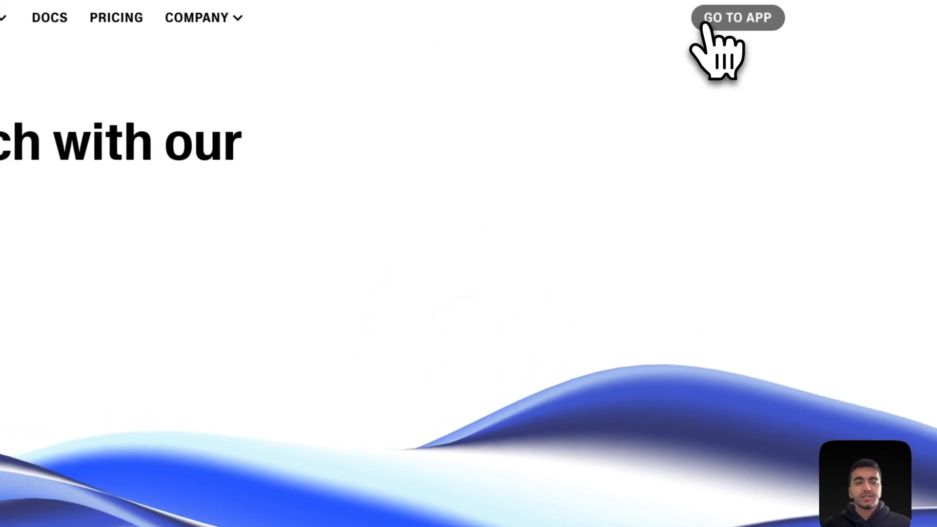
Step: Start an ElevenLabs dub 'changelog dub', English to Hindi, as an editable dubbing project
click(737, 18)
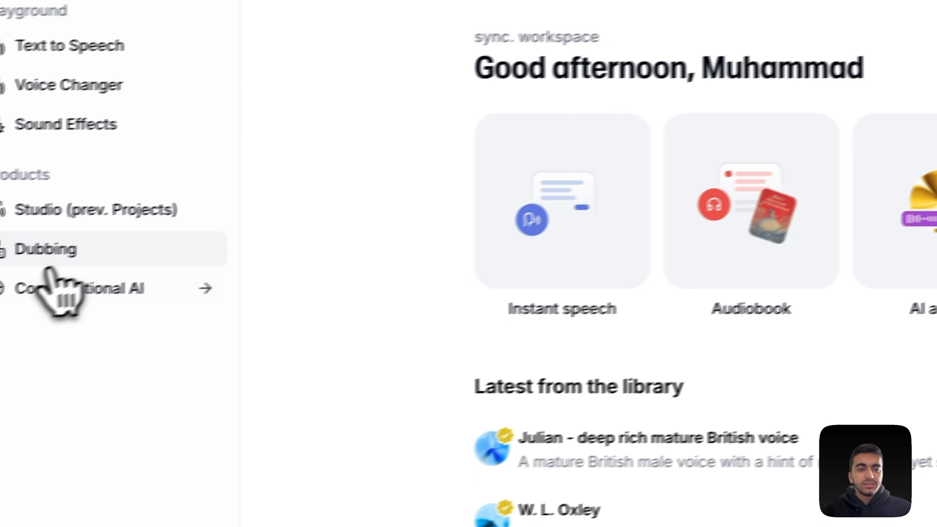
click(46, 250)
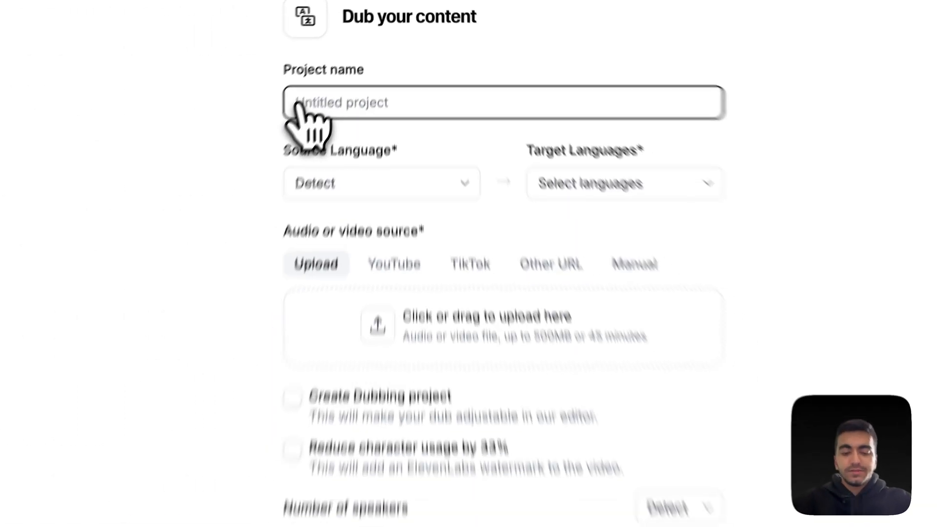
text(cha)
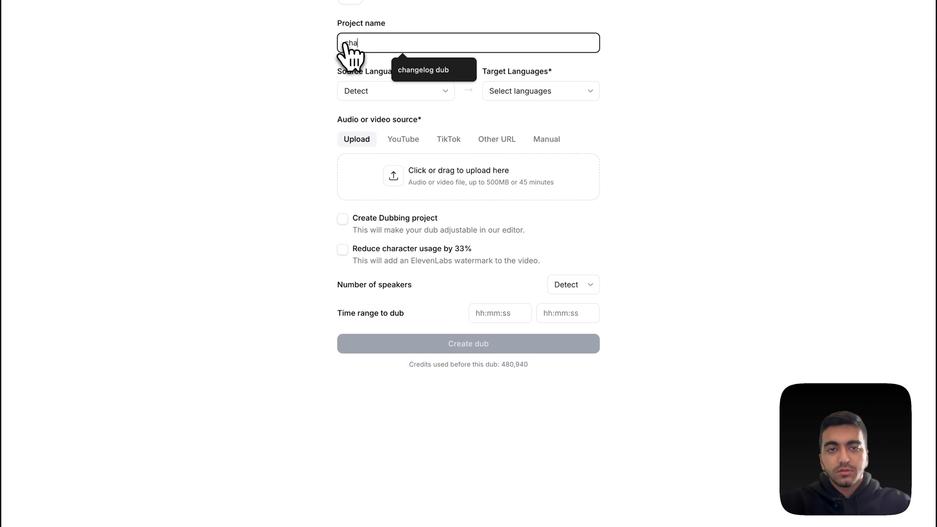
text(changelog dub)
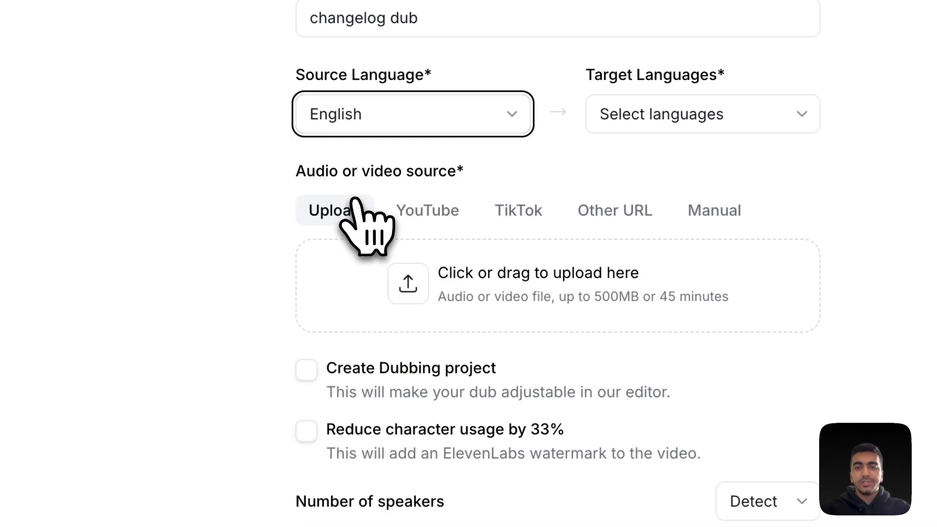
click(699, 114)
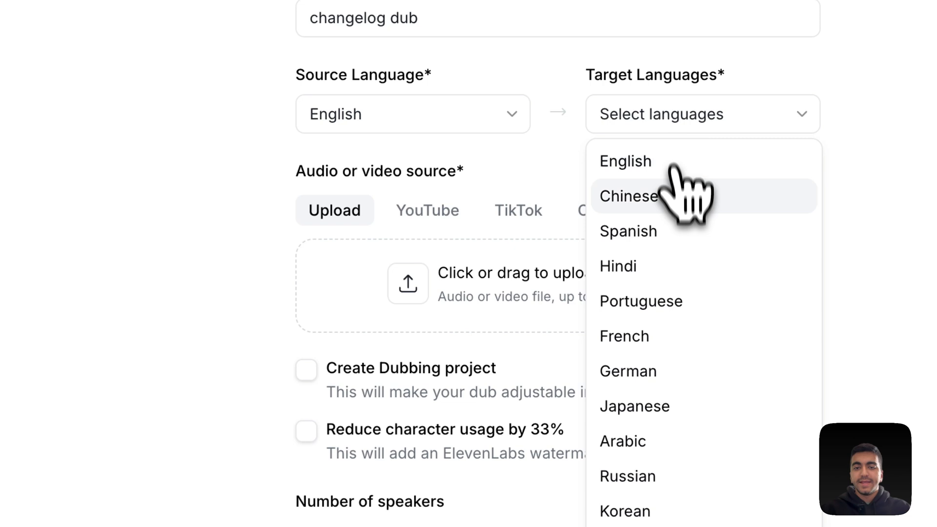
click(617, 266)
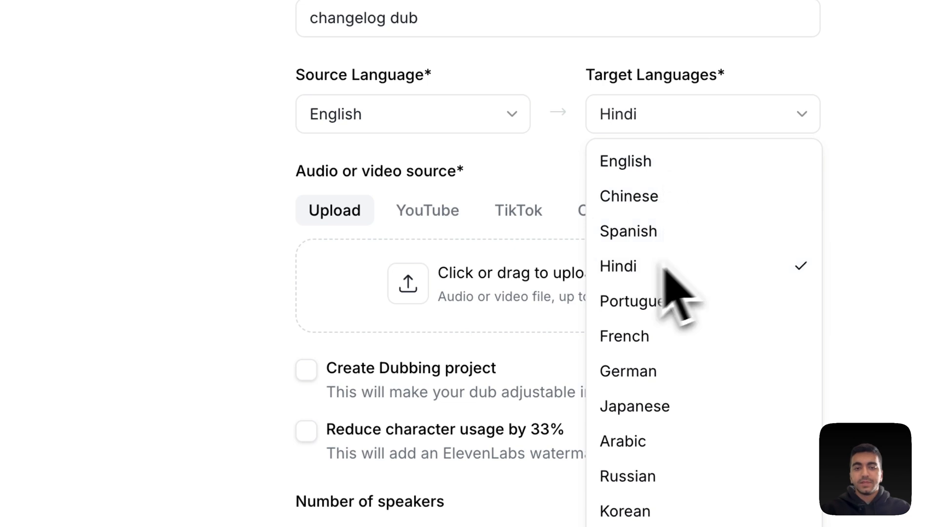
click(306, 369)
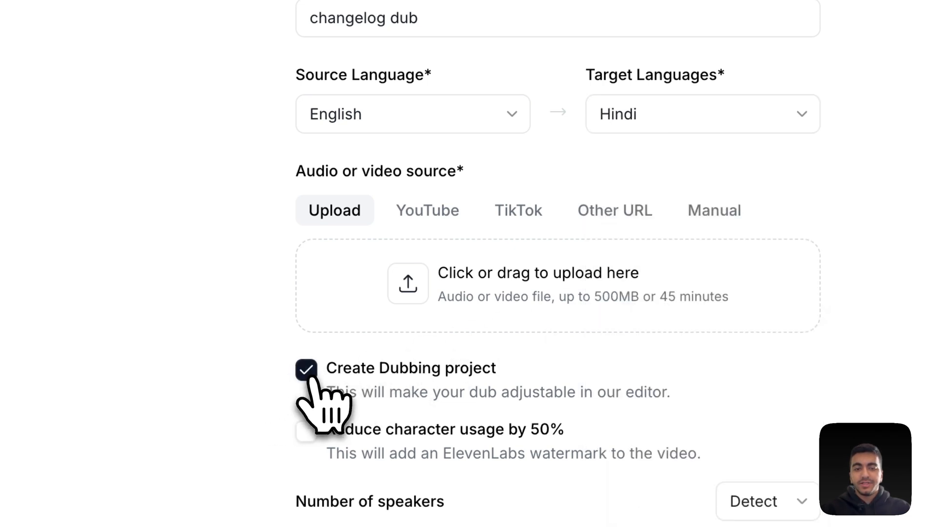
scroll(down, 3)
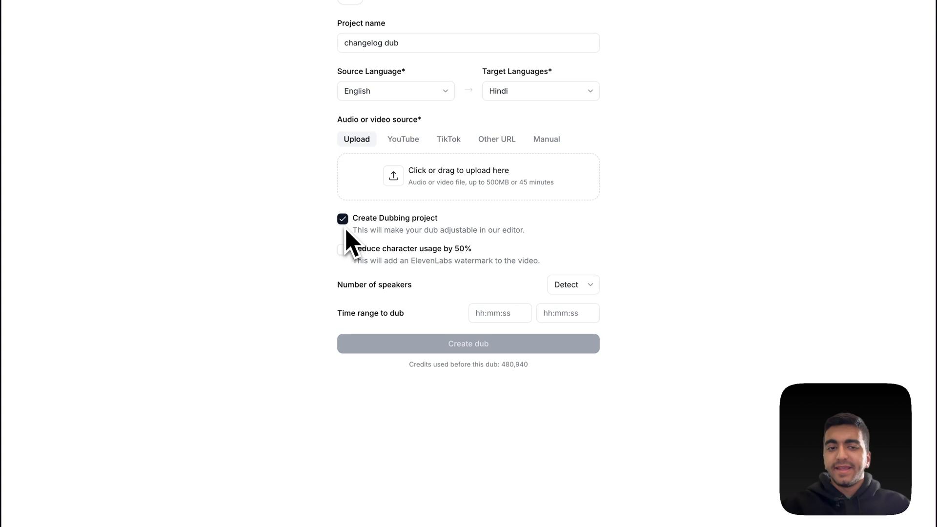
mouse_move(352, 263)
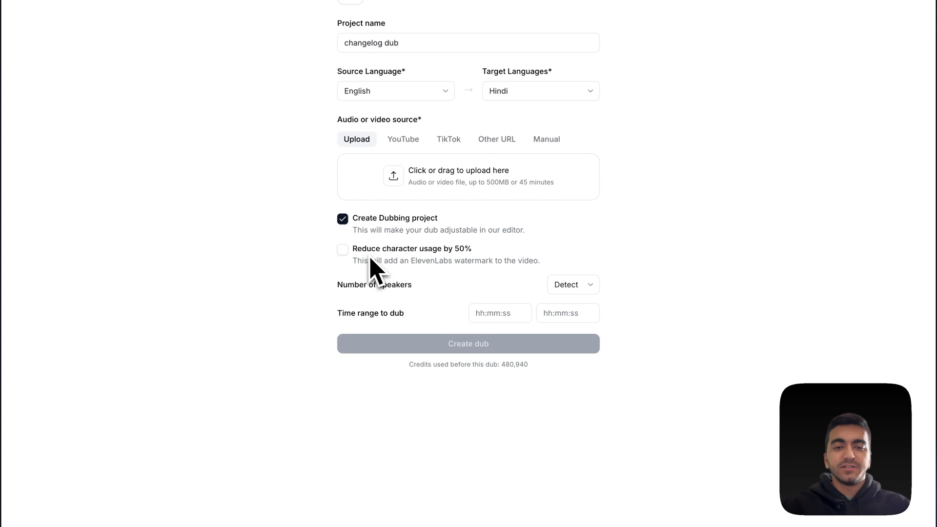
Step: Enable the 50% character-usage reduction and set the number of speakers to 7
click(342, 249)
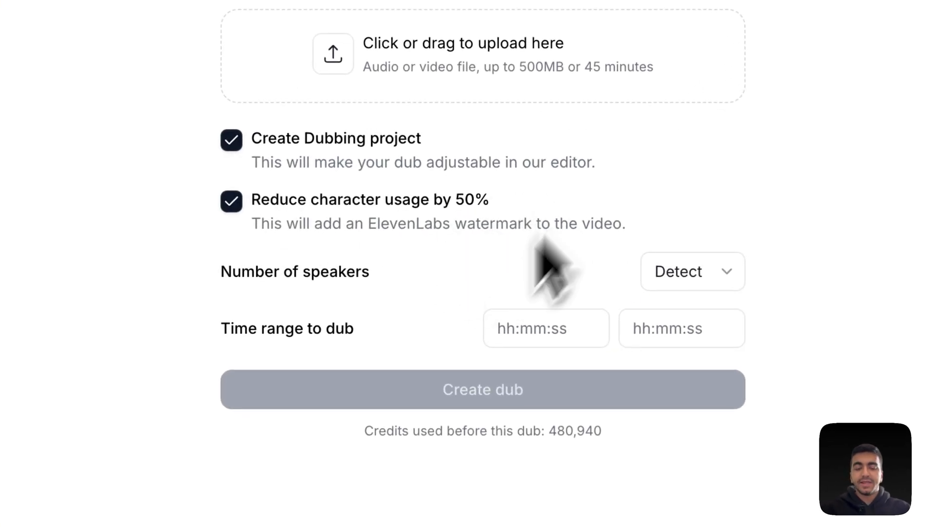
scroll(down, 3)
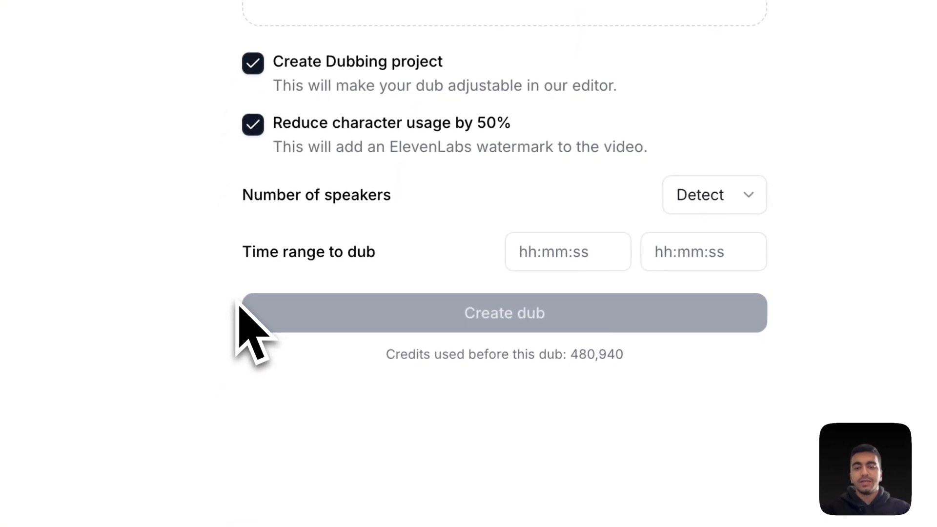
click(713, 194)
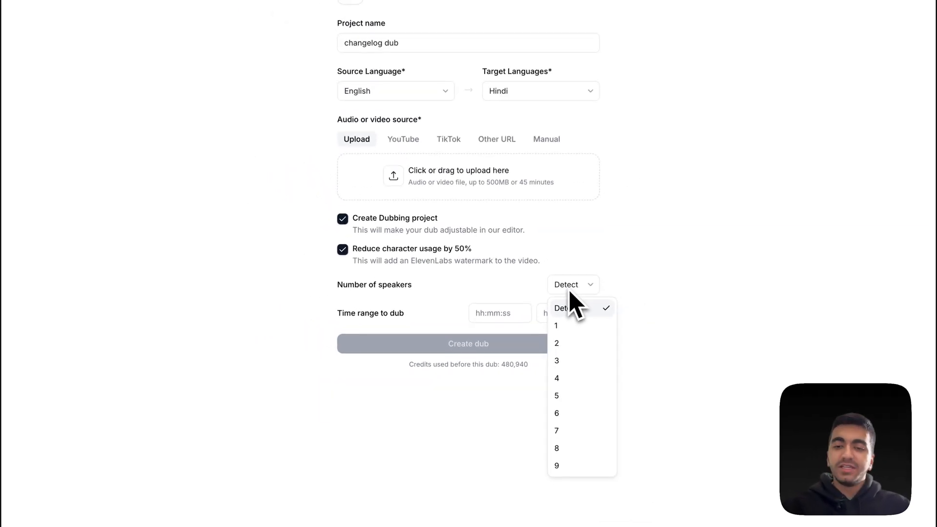
mouse_move(574, 430)
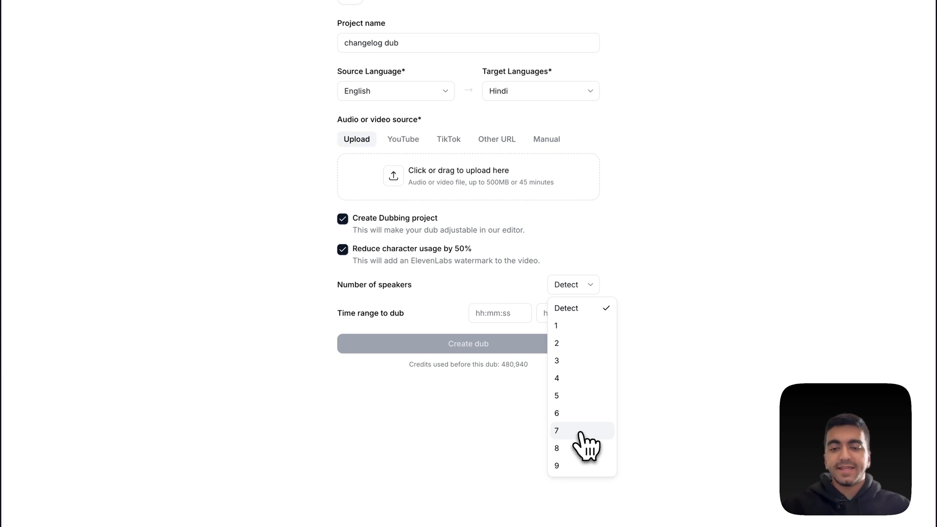
click(556, 430)
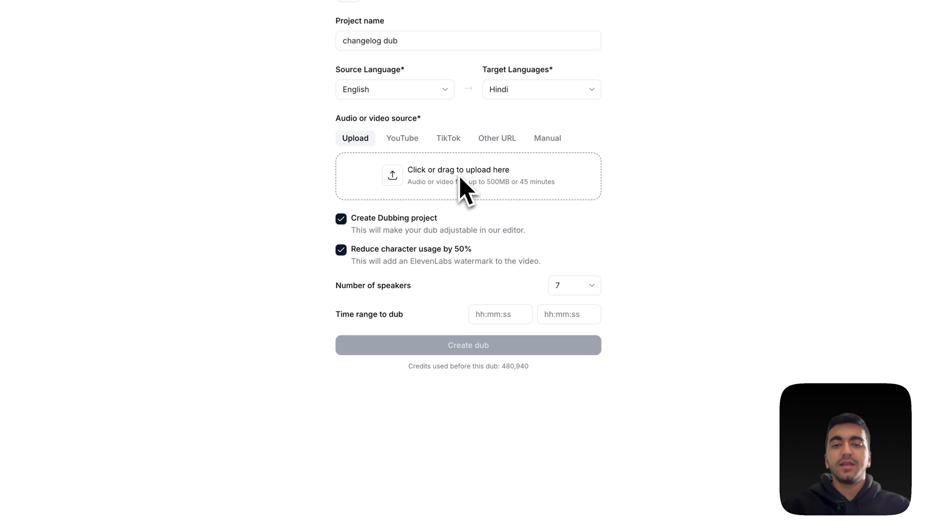
Step: Upload 'input changelog.mp4' and create the Hindi dub
click(468, 176)
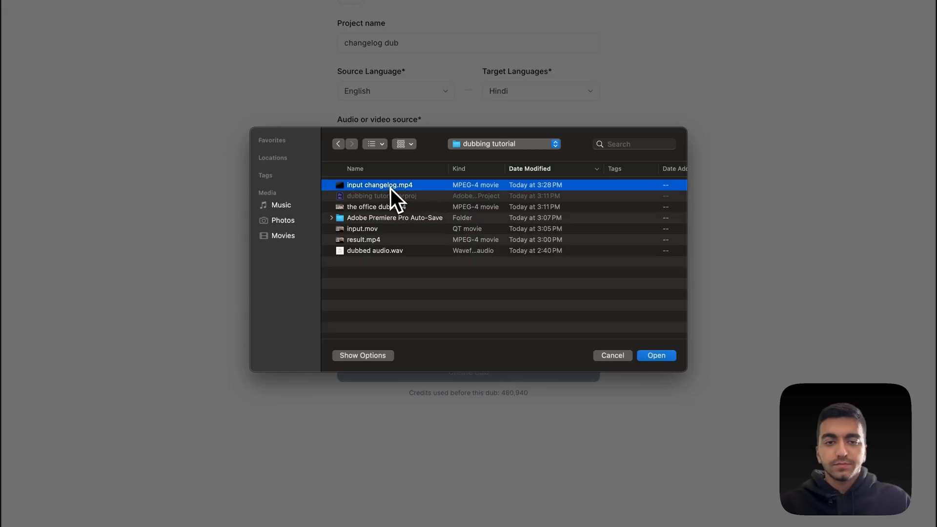
click(655, 355)
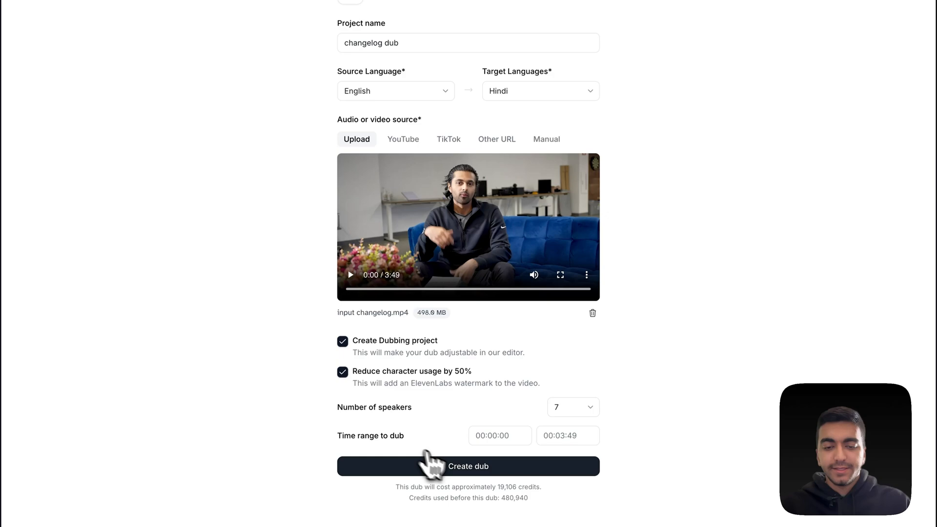
click(467, 466)
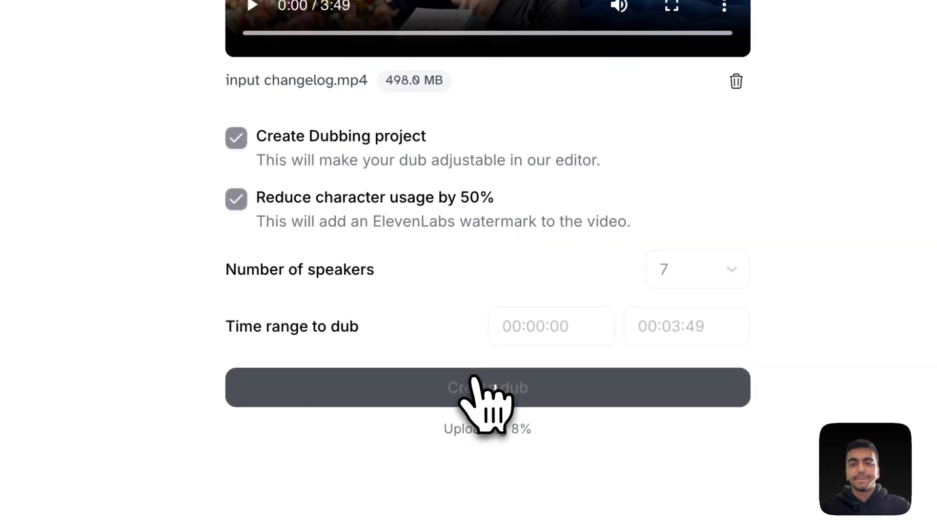
click(487, 387)
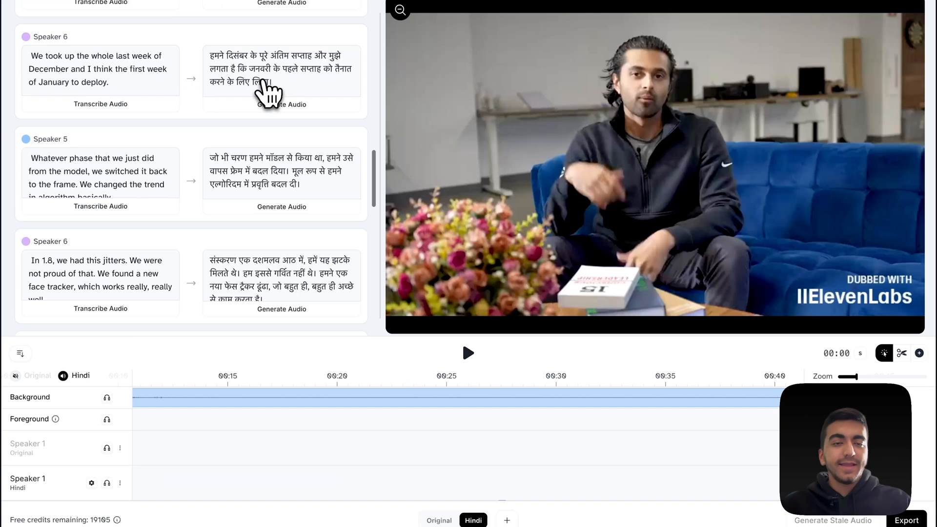
Step: Scroll through the speaker transcript cards in the ElevenLabs dub editor
scroll(down, 3)
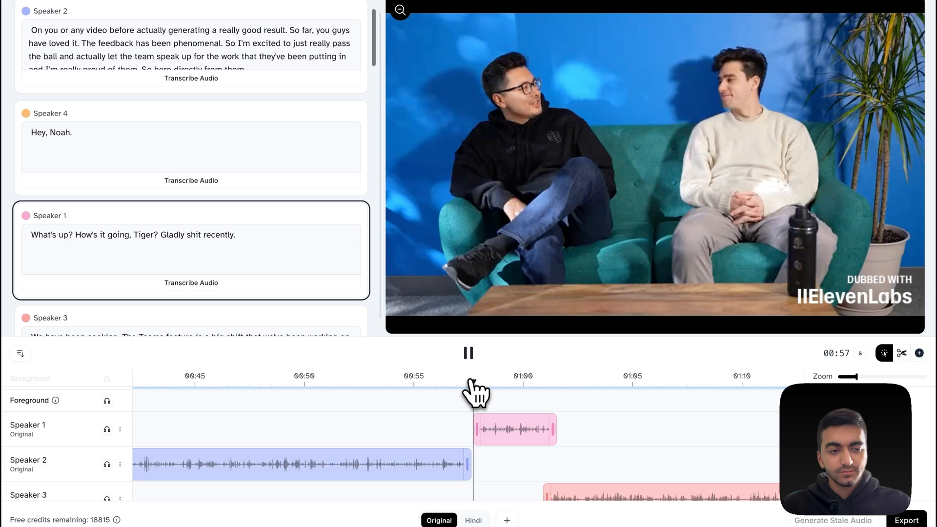
Step: Pause at Speaker 1's line and retype it to end 'What have we shipped recently?'
click(468, 353)
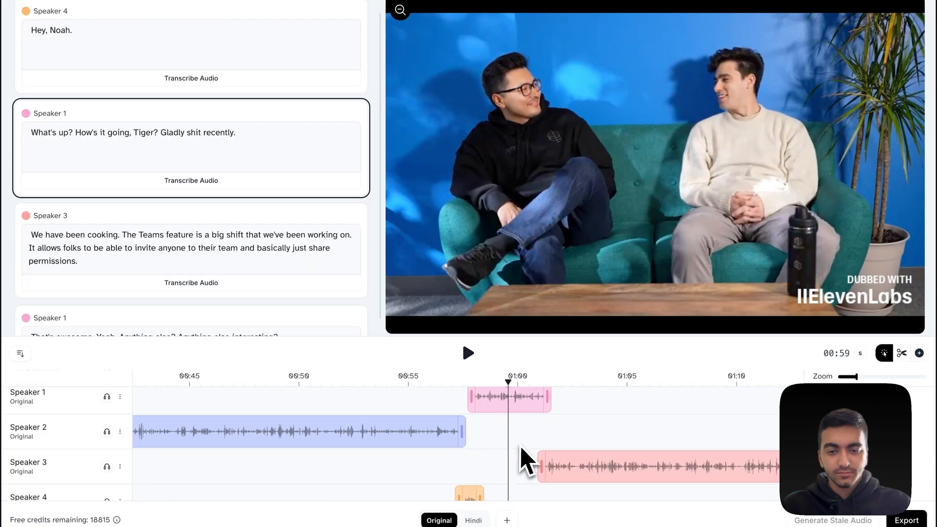
click(468, 352)
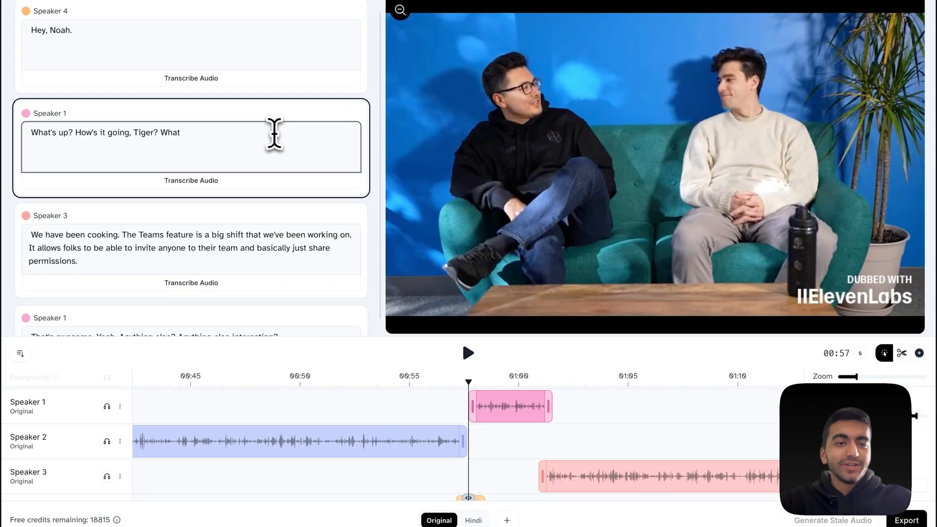
mouse_move(181, 139)
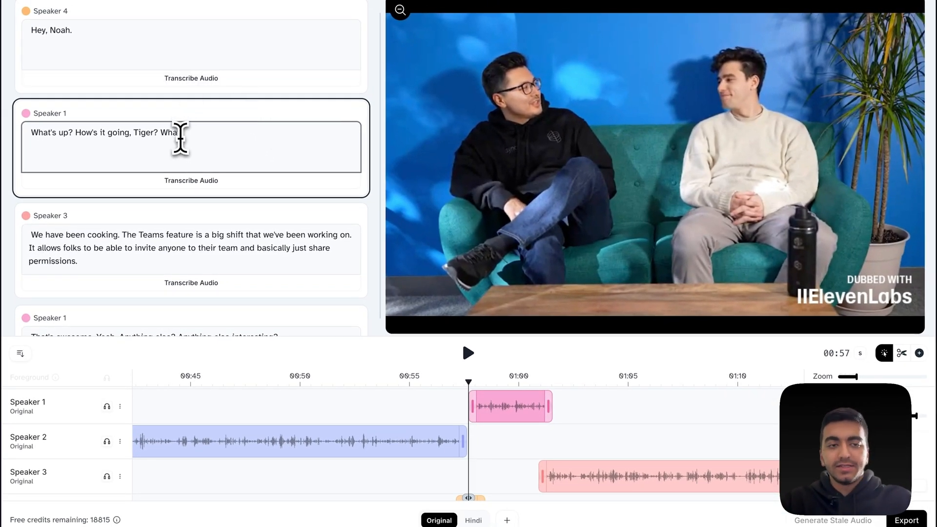
text(have we s)
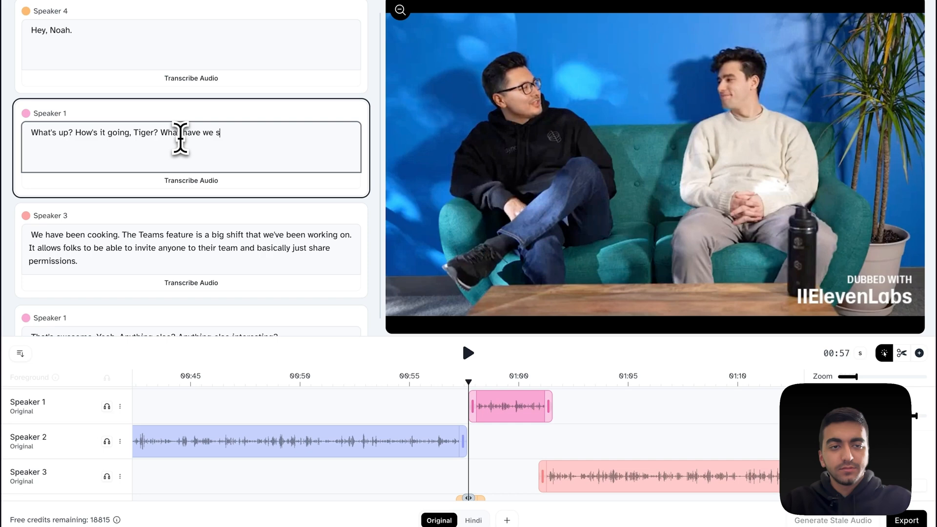
text(hipped red)
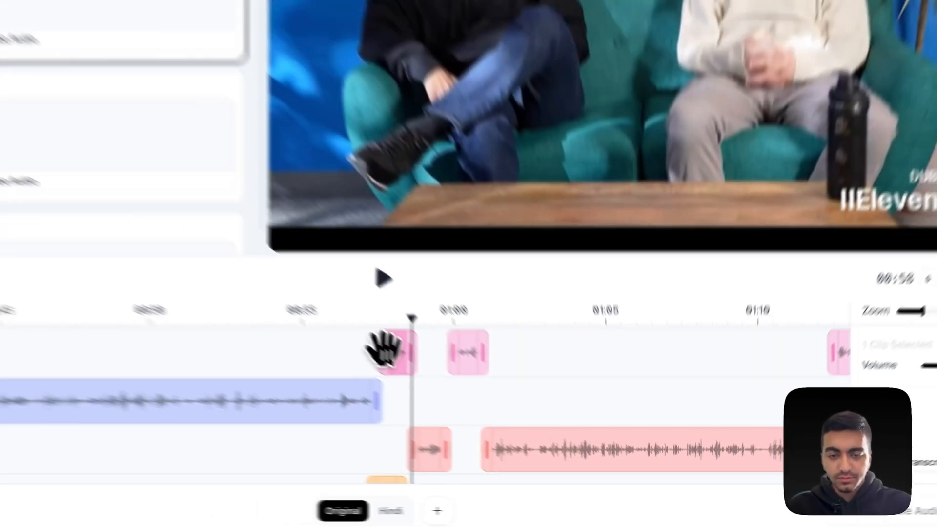
Step: Play back the corrected Speaker 1 exchange and select the short Speaker 3 clip near one minute
click(380, 277)
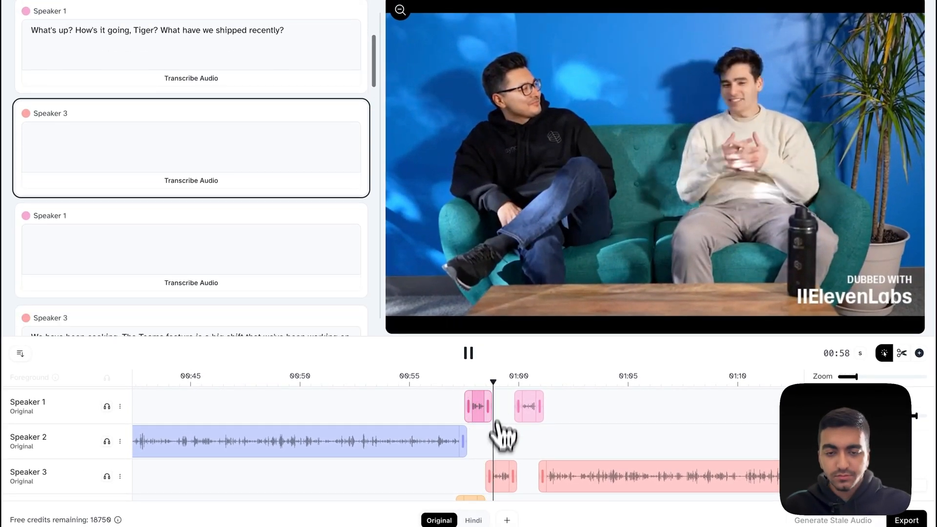
click(468, 353)
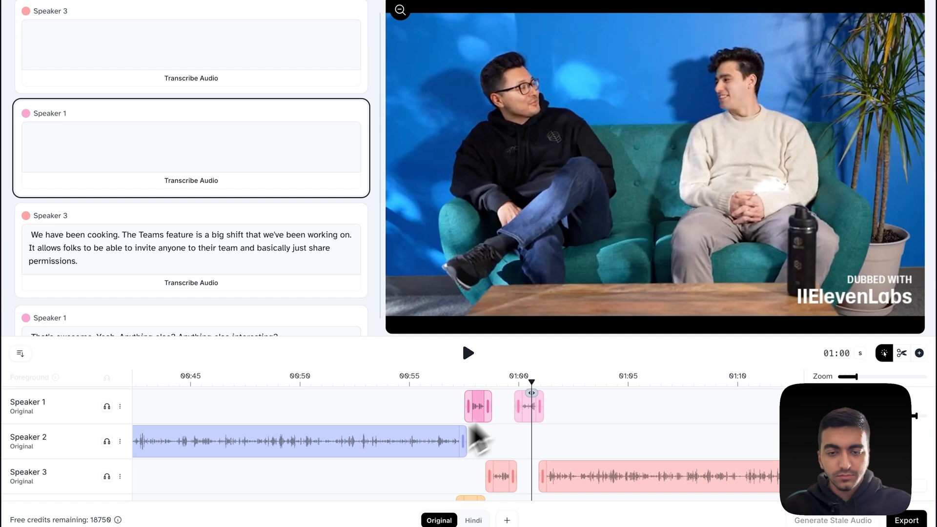
click(107, 476)
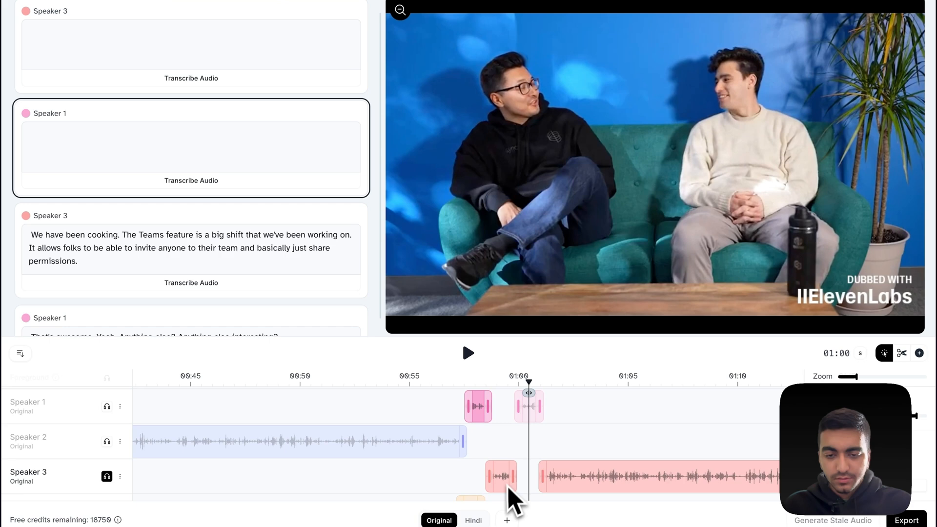
click(468, 352)
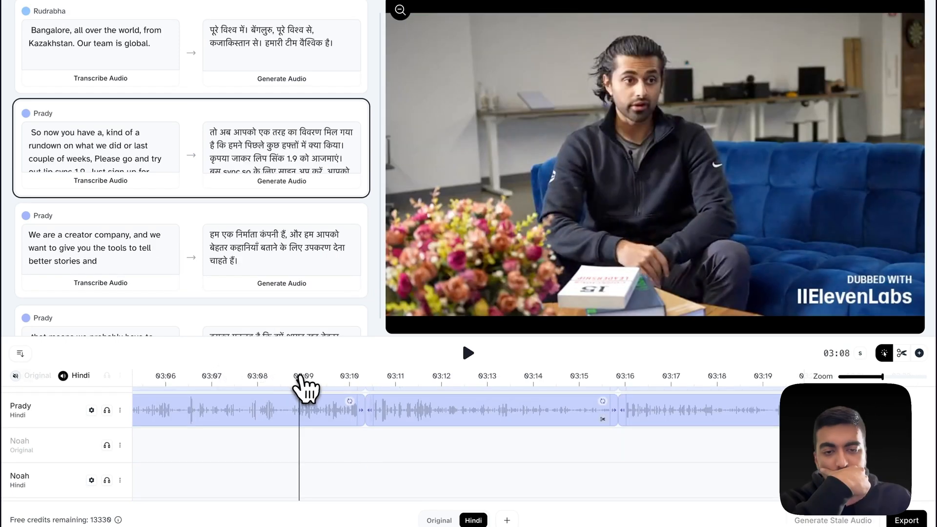
Step: Open ElevenLabs' Export dialog for the Hindi dub, showing the MP4 (Video) format list
click(468, 353)
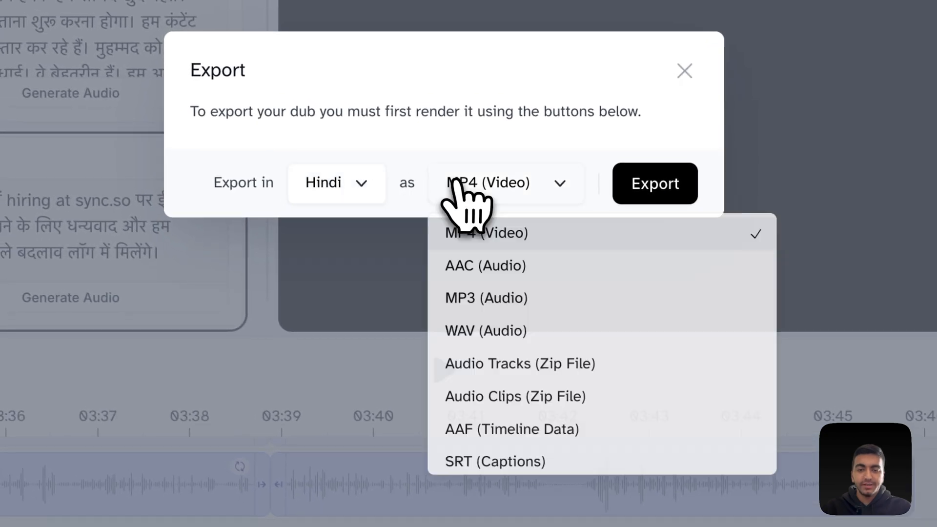
Step: Switch the Hindi dub export format to WAV (Audio) and start the export
click(486, 330)
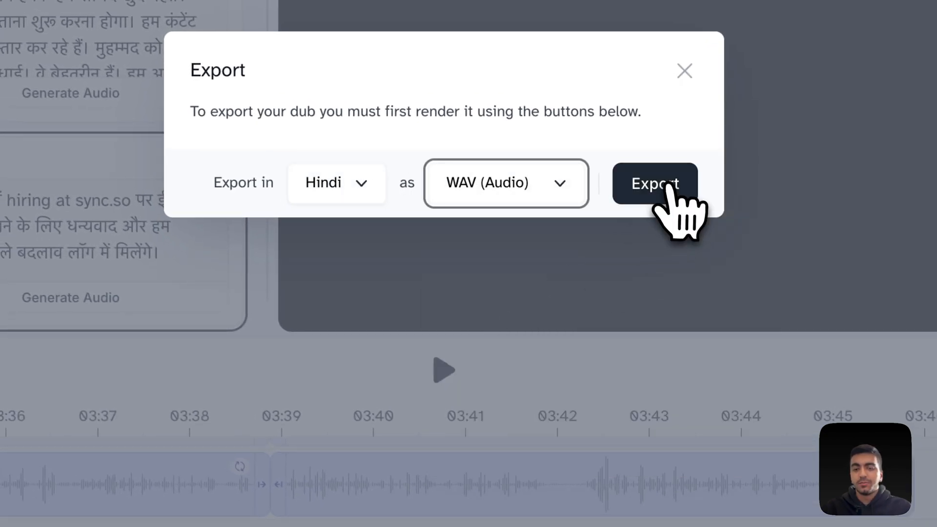
click(655, 183)
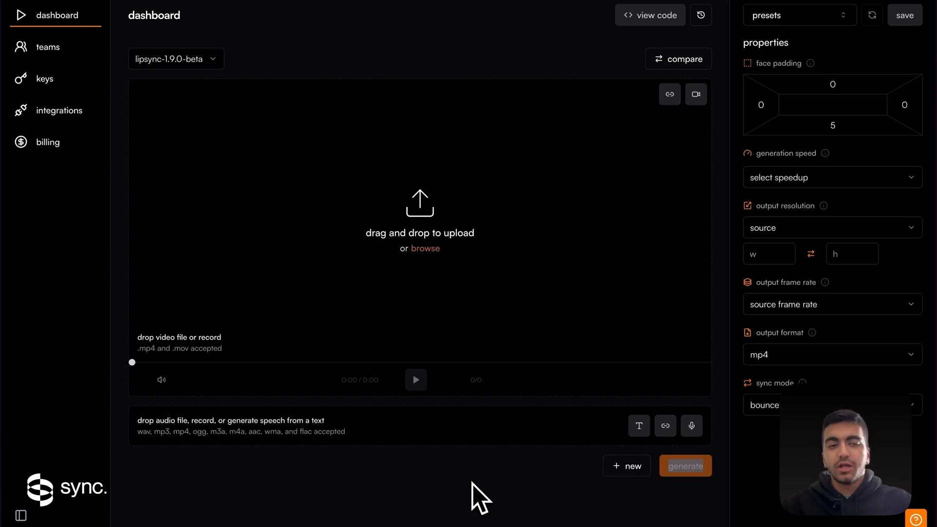
Step: Upload the changelog video and Hindi WAV, confirm lipsync-1.9.0-beta, and start generating
click(425, 248)
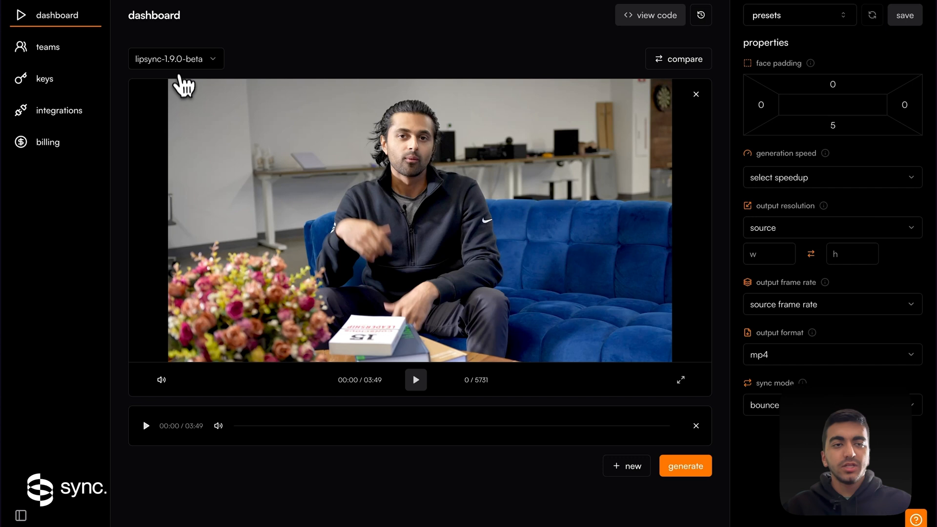
click(176, 58)
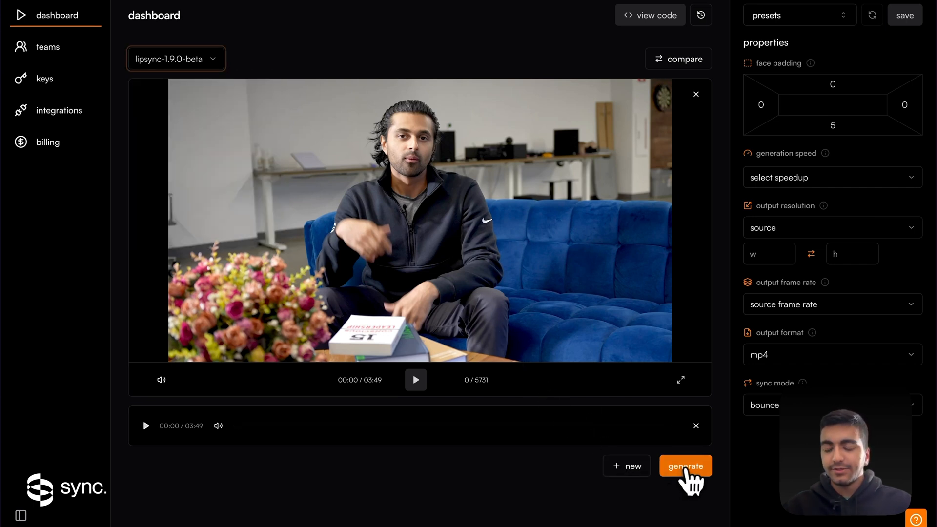
click(685, 466)
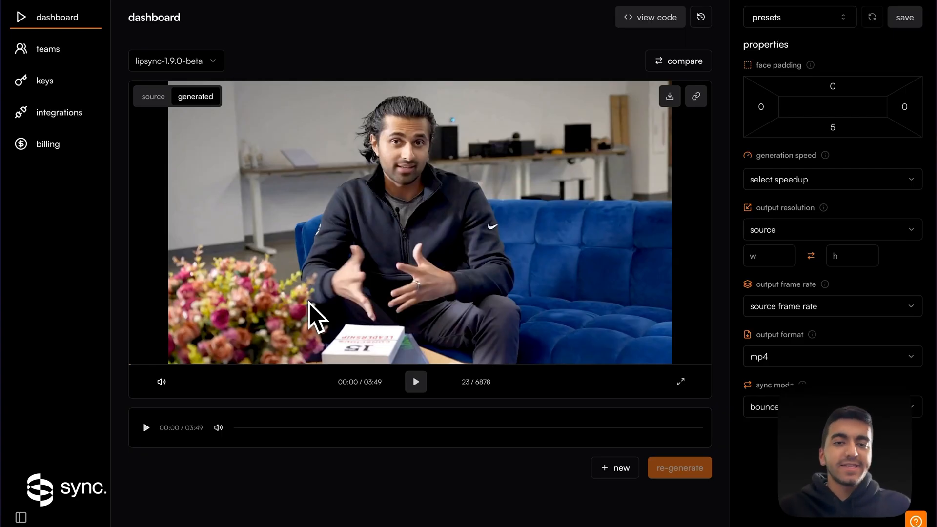
mouse_move(242, 352)
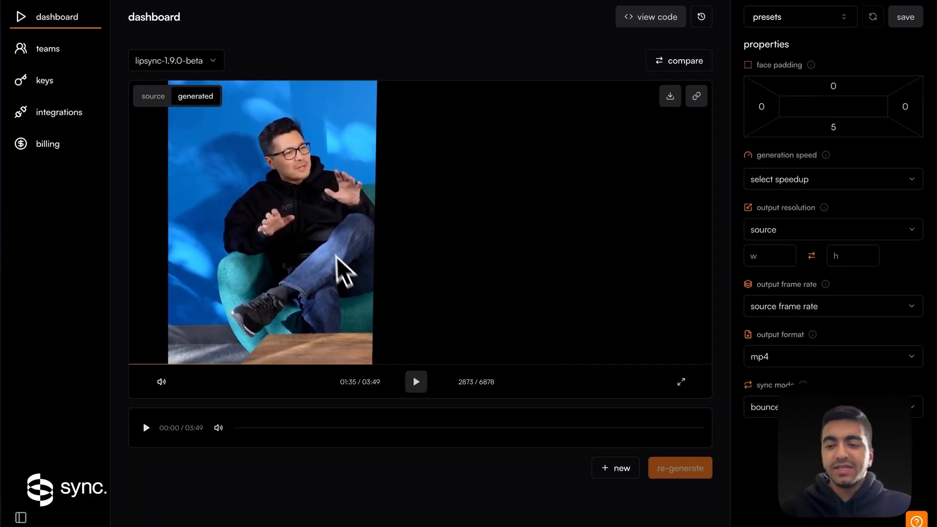
Step: Skip ahead in the generated lip-synced video to review later moments, around 3:01
click(415, 381)
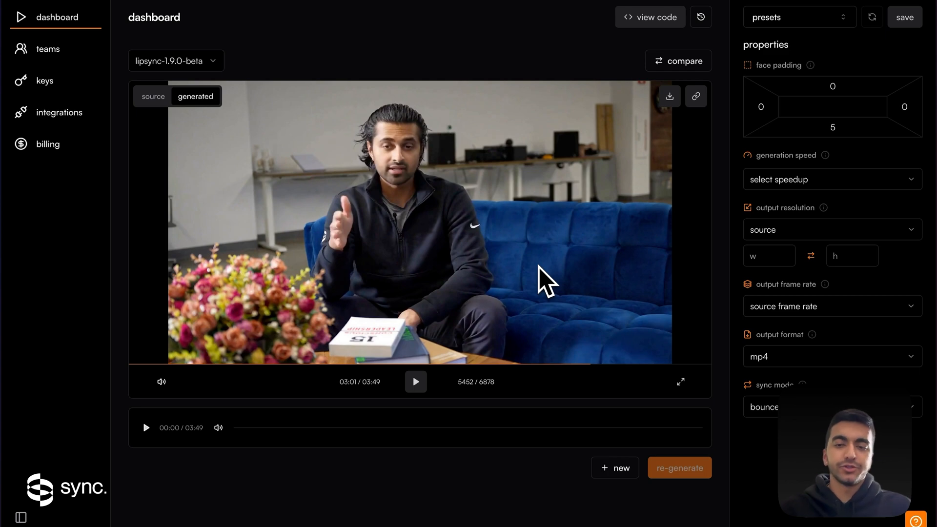
mouse_move(623, 105)
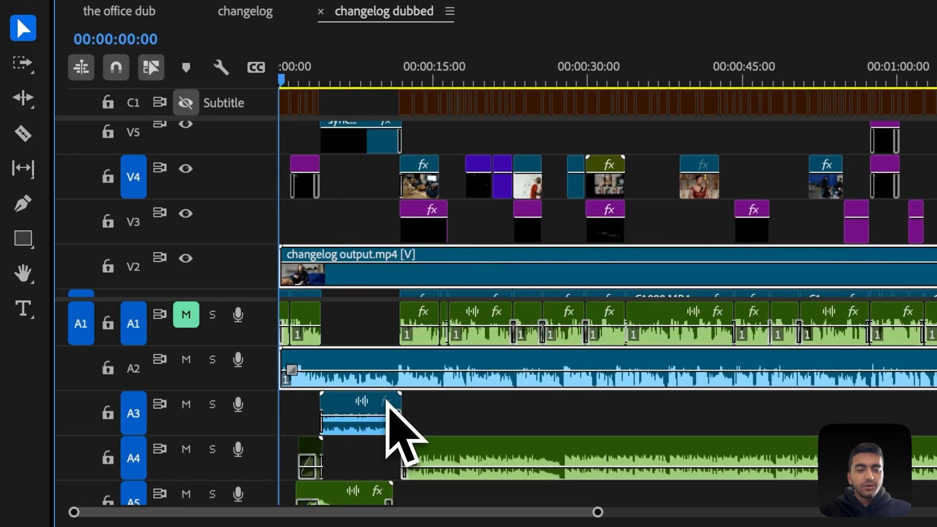
Step: Run Scene Edit Detection on changelog output.mp4 to cut it at every scene change
right_click(341, 412)
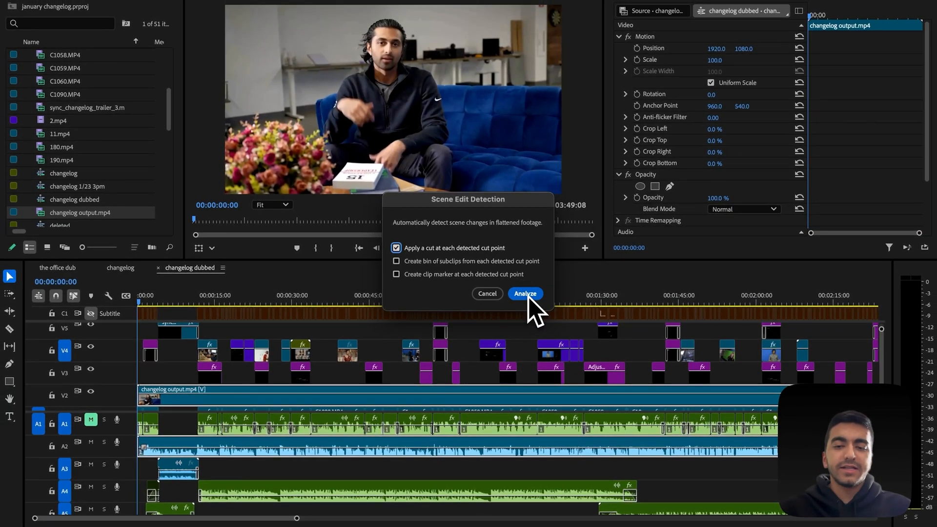
click(524, 293)
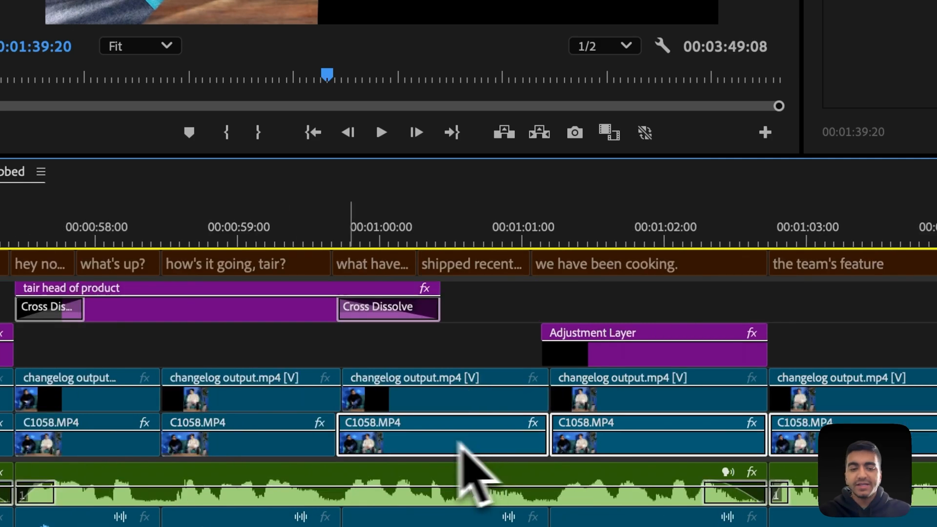
Step: Scroll the timeline through cut changelog output pieces above the C1058 clips
scroll(left, 3)
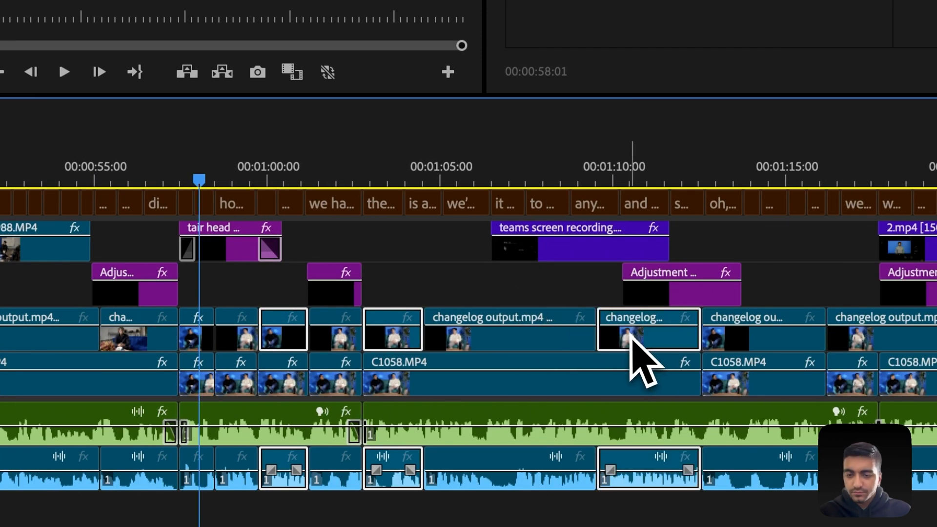
mouse_move(681, 418)
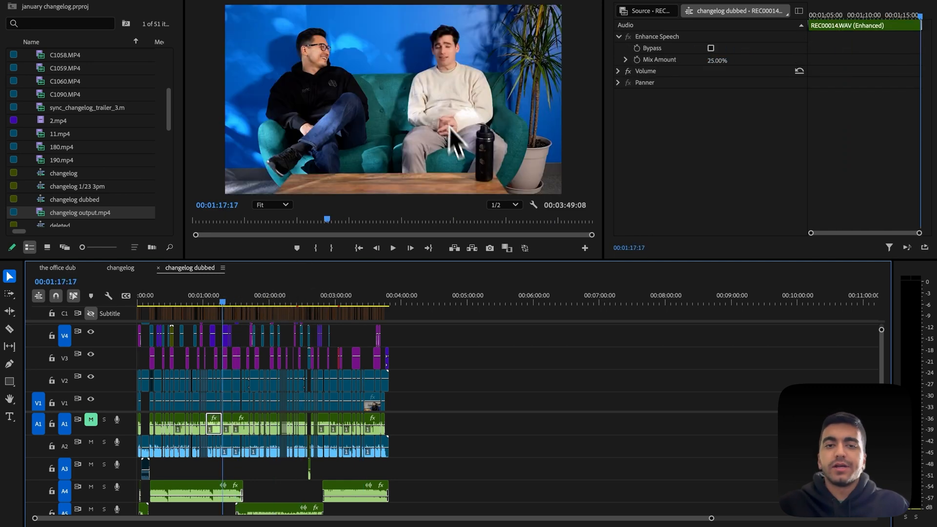
mouse_move(239, 286)
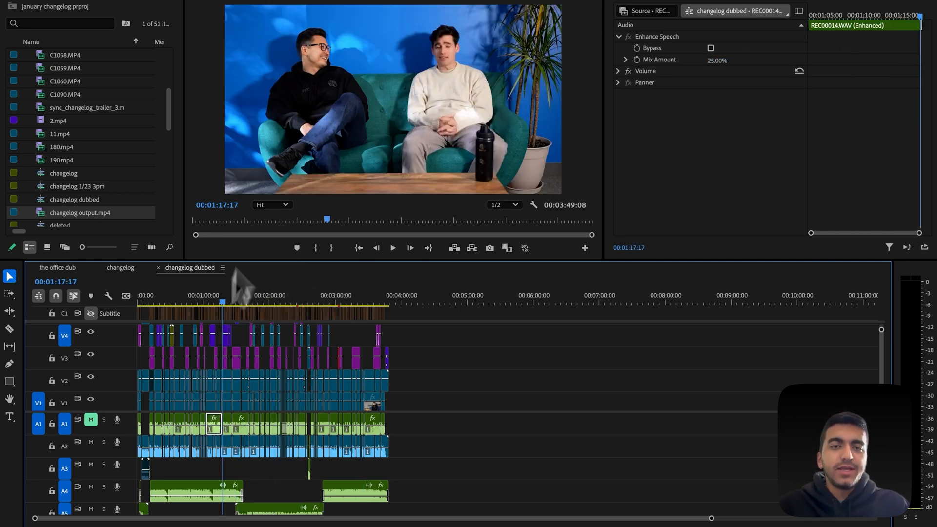
mouse_move(332, 113)
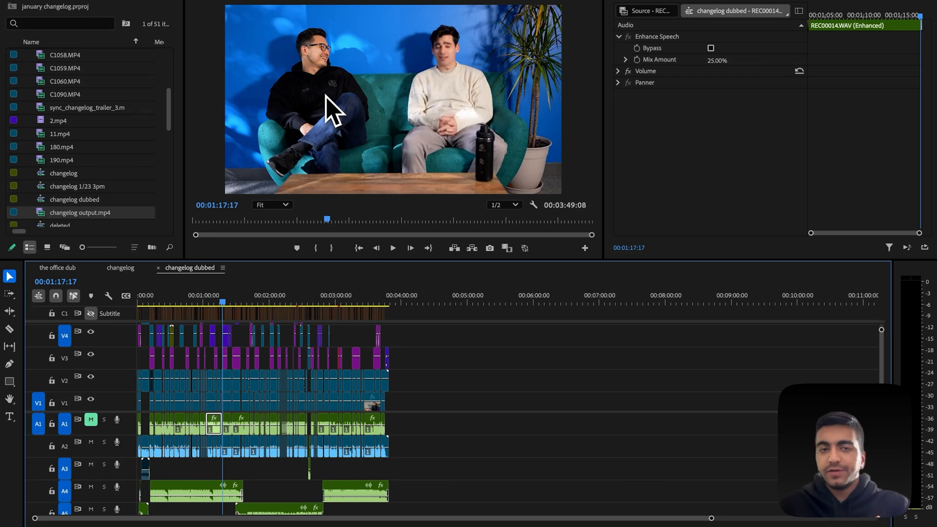